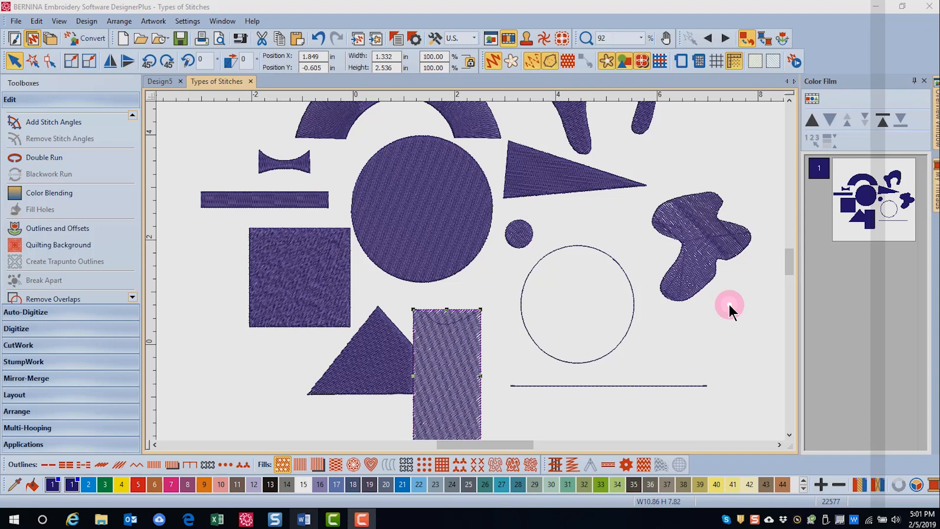
pyautogui.moveTo(198, 126)
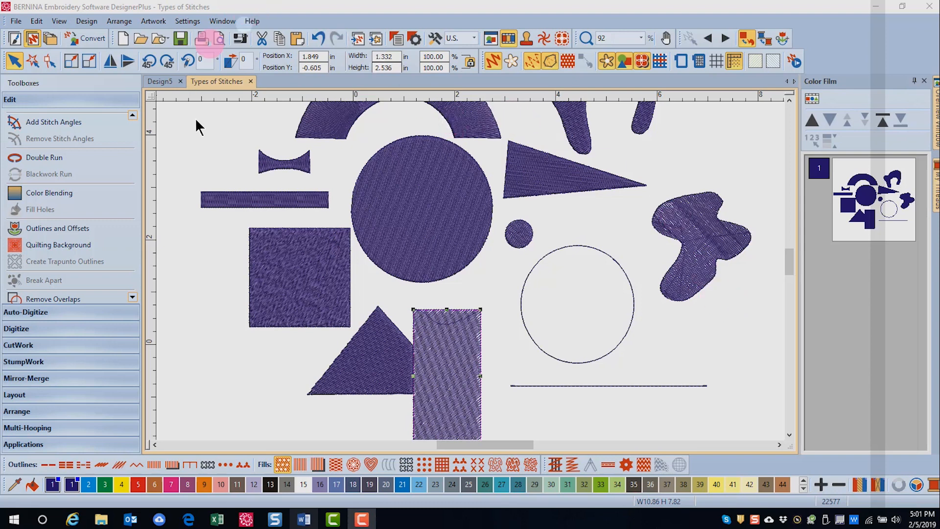
# - Select the bow-tie satin shape to magnify it to about 437%
pyautogui.click(265, 200)
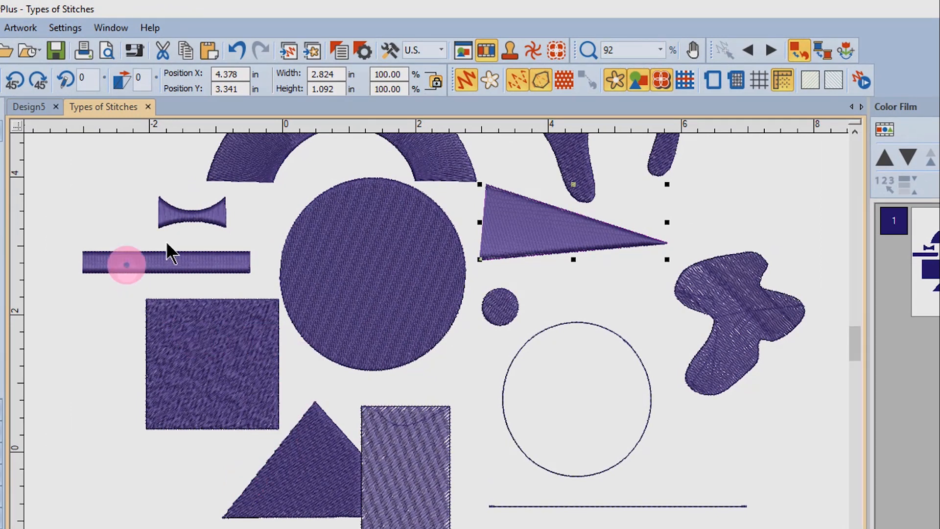
pyautogui.moveTo(236, 270)
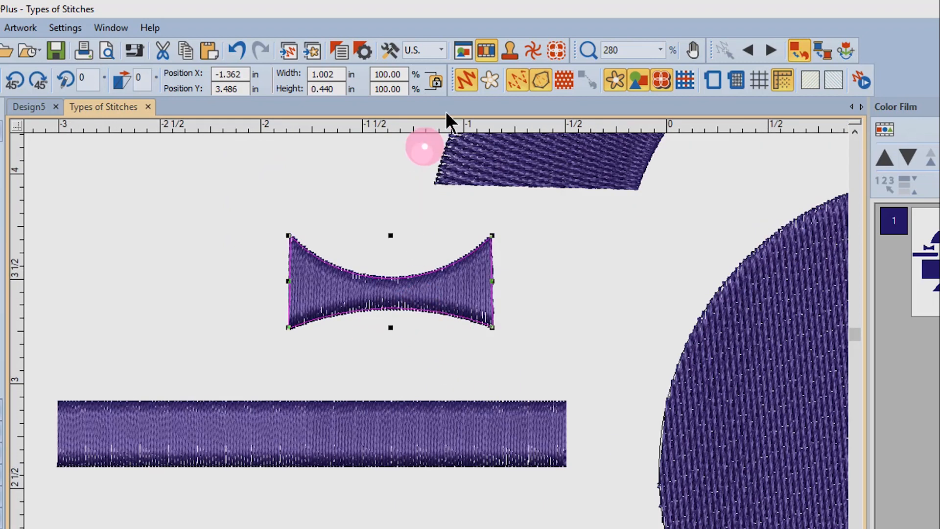
pyautogui.moveTo(470, 164)
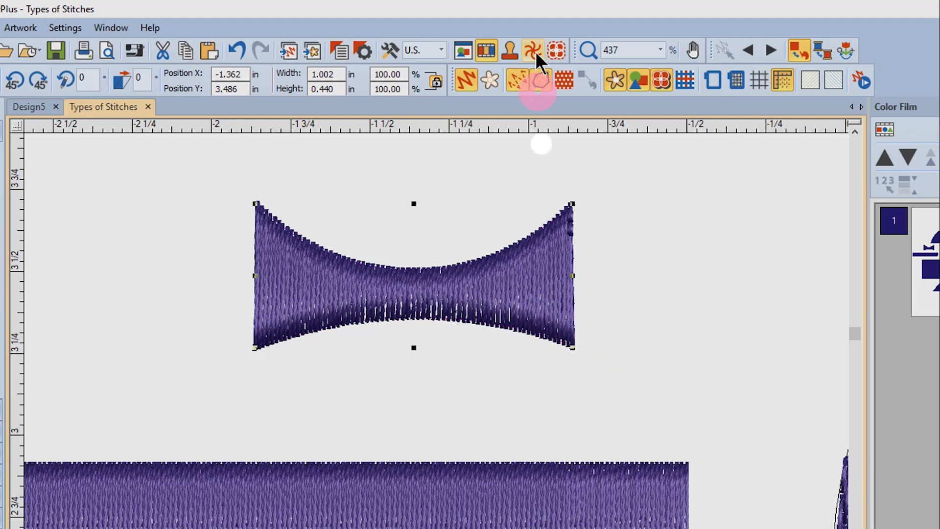
# - Open Object Properties and select the bow-tie shape, then the long satin bar
pyautogui.click(532, 50)
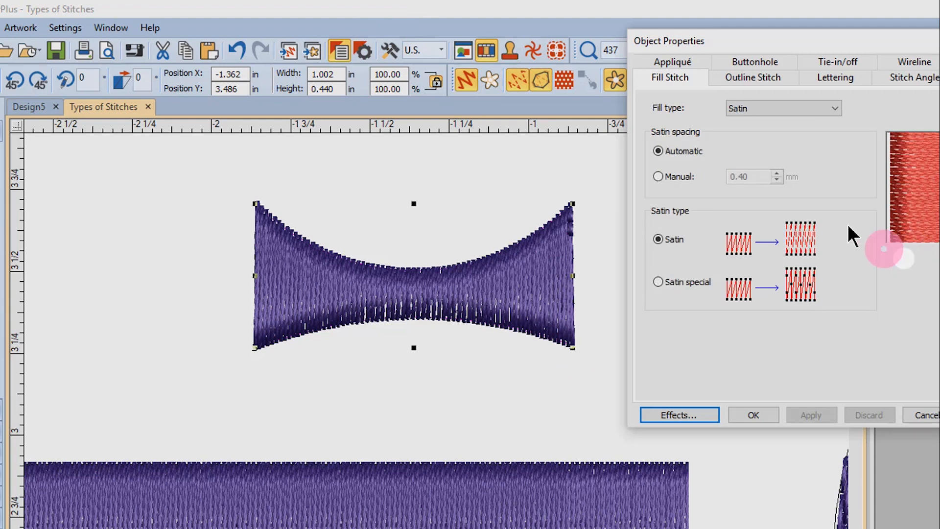
pyautogui.moveTo(446, 309)
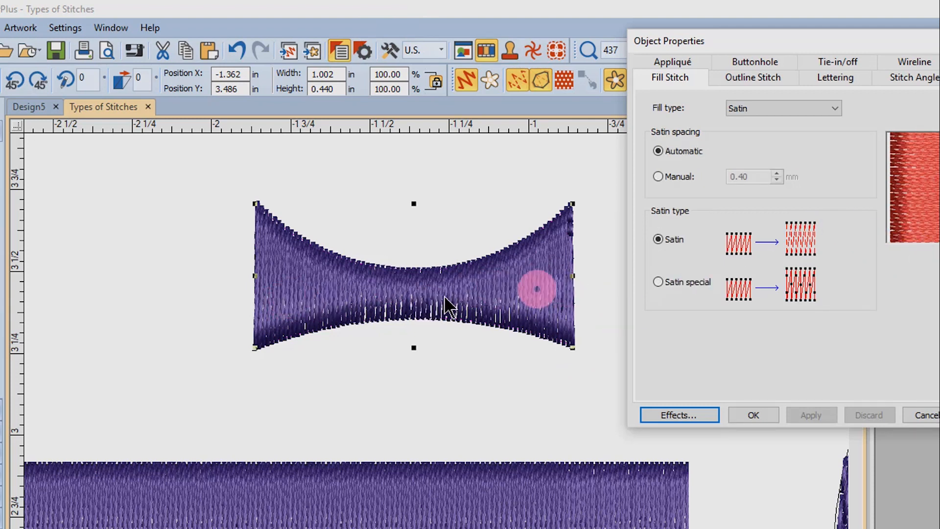
pyautogui.click(657, 150)
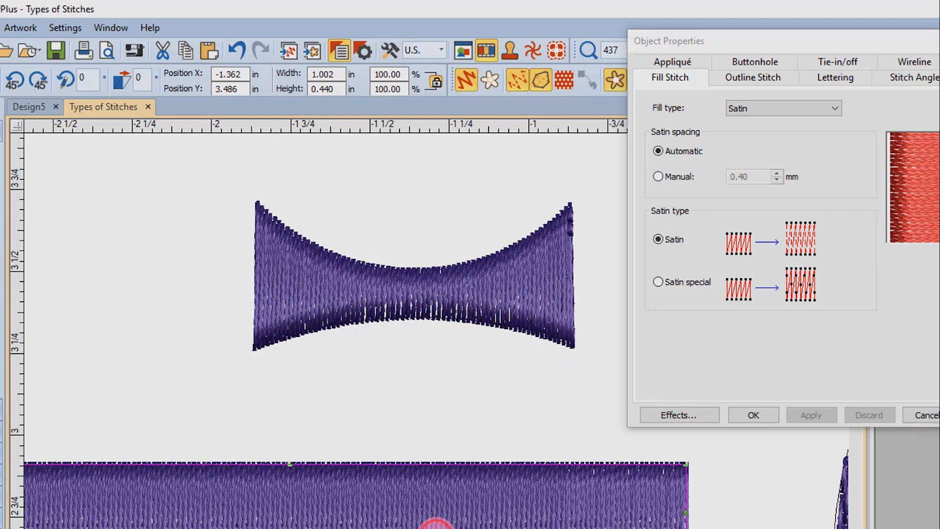
pyautogui.click(657, 176)
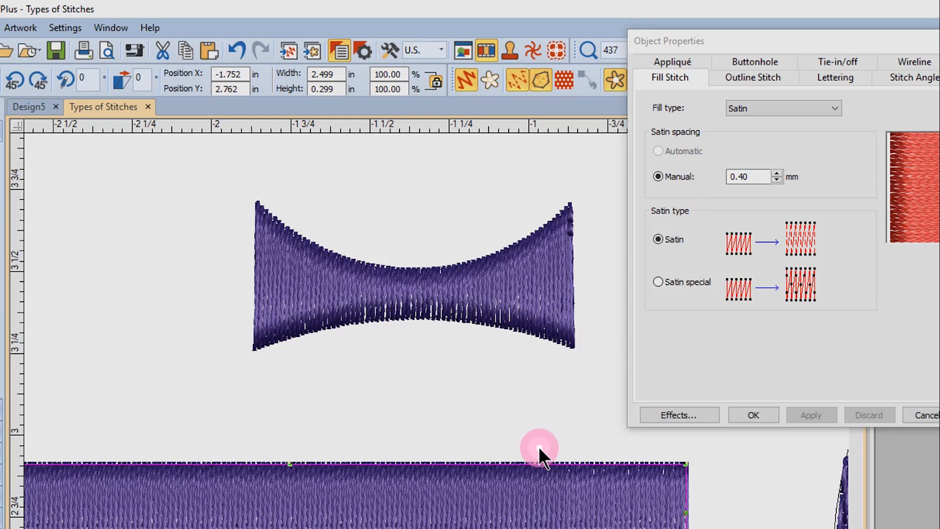
# - Apply 0.90 mm manual satin spacing to the long bar
pyautogui.scroll(-3)
pyautogui.write('.9')
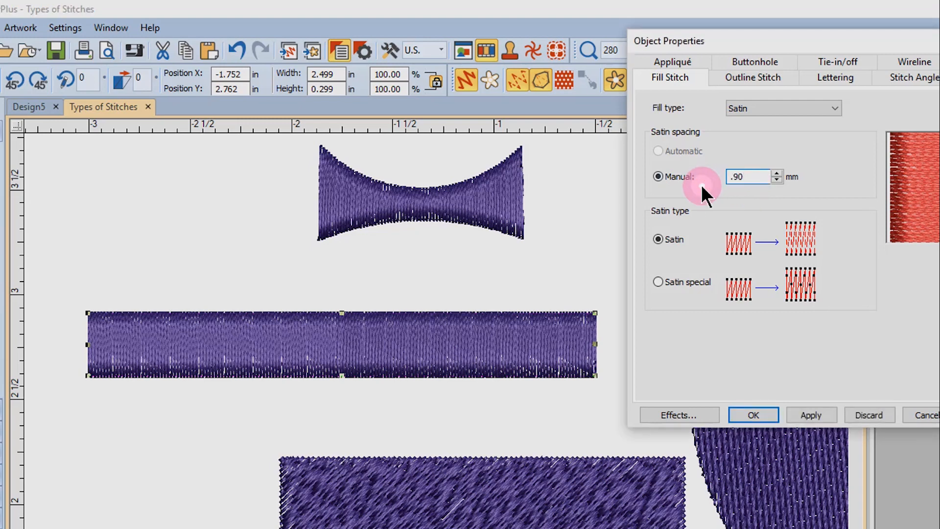
pyautogui.click(811, 414)
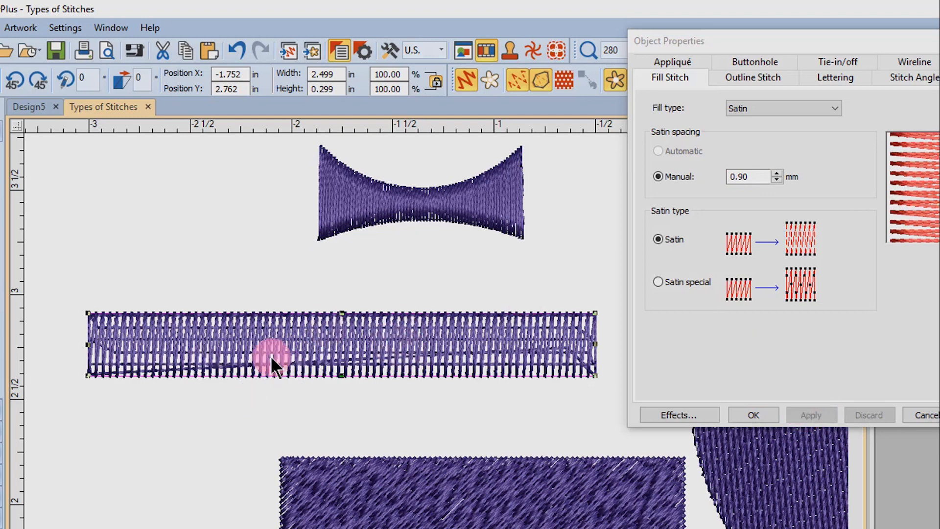
pyautogui.moveTo(776, 178)
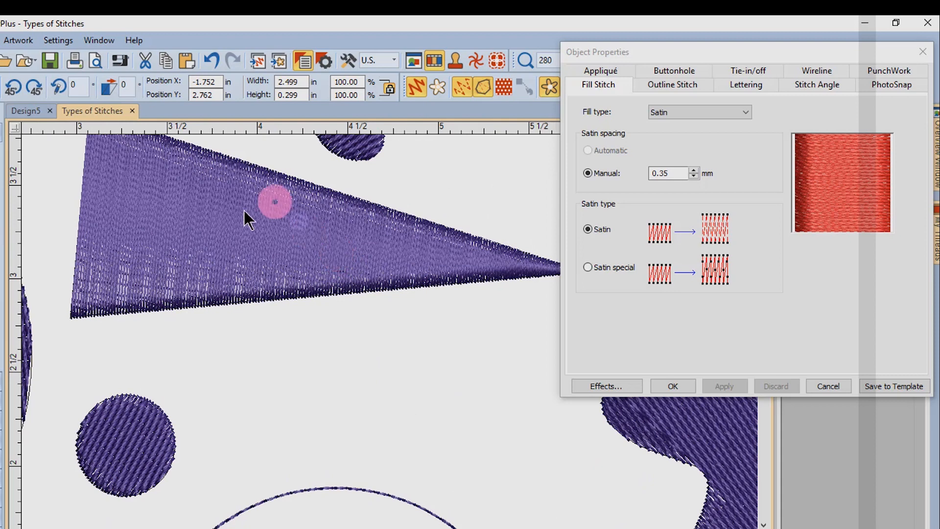
pyautogui.moveTo(129, 169)
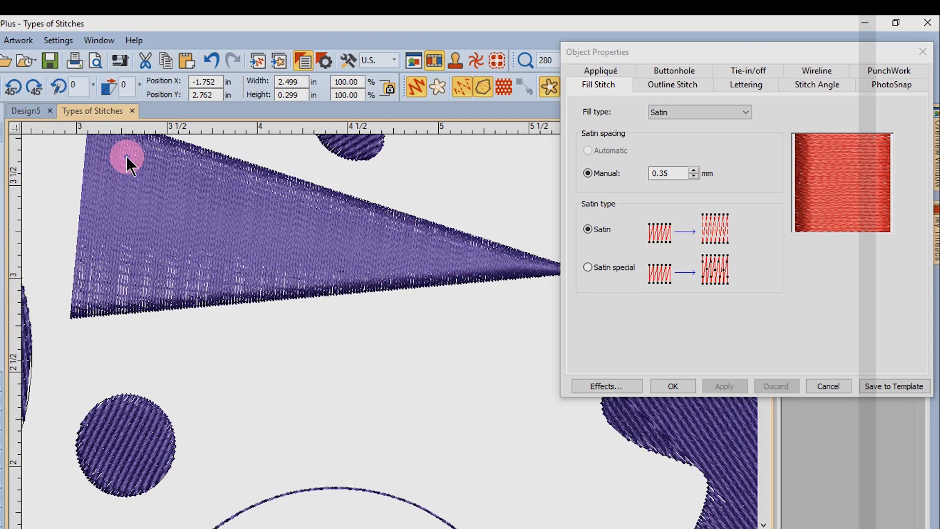
pyautogui.moveTo(96, 137)
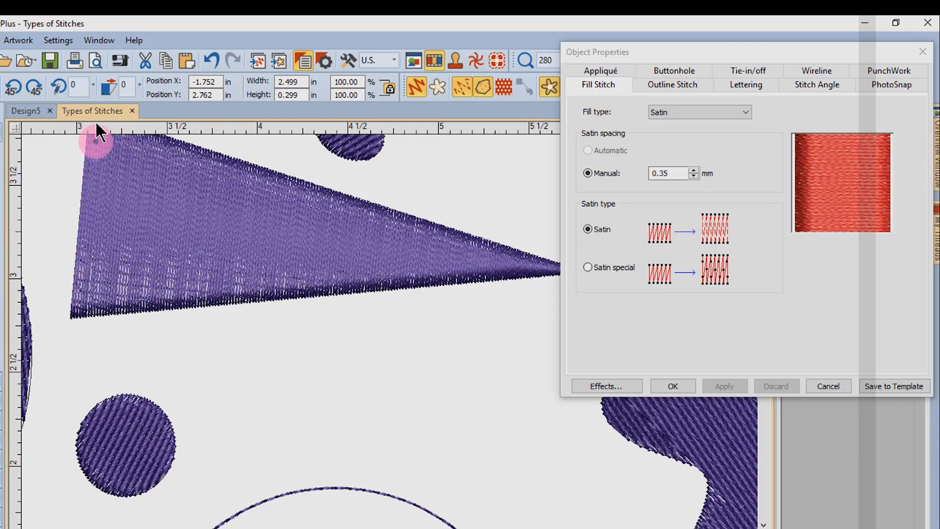
pyautogui.moveTo(100, 126)
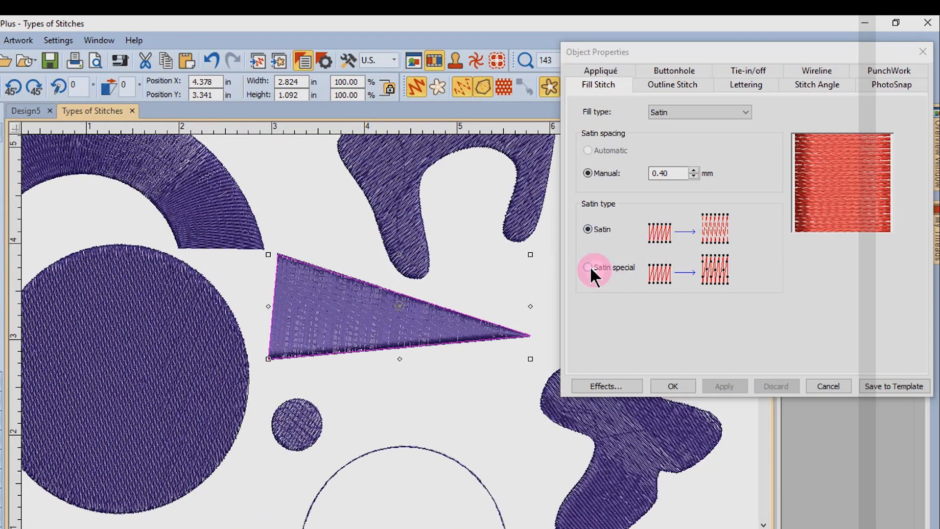
# - Choose Satin special as the triangle's fill type
pyautogui.click(725, 386)
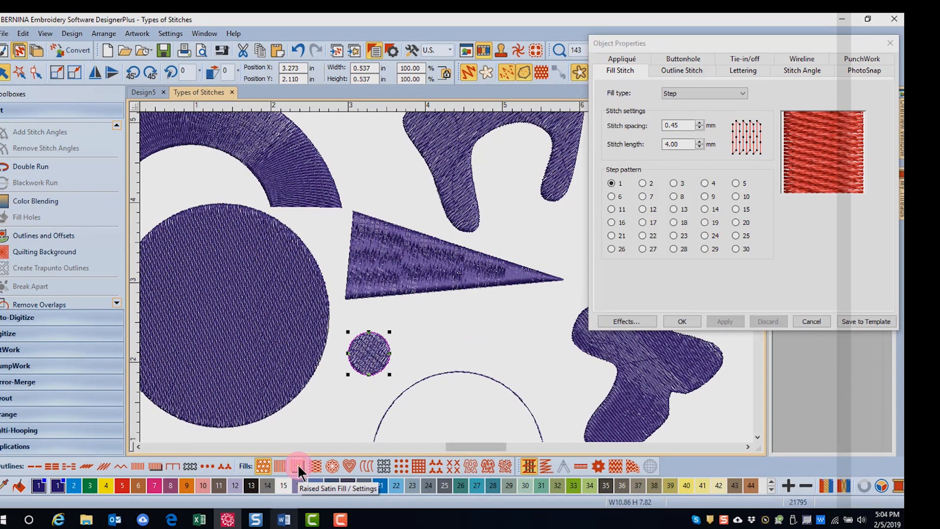
pyautogui.moveTo(294, 465)
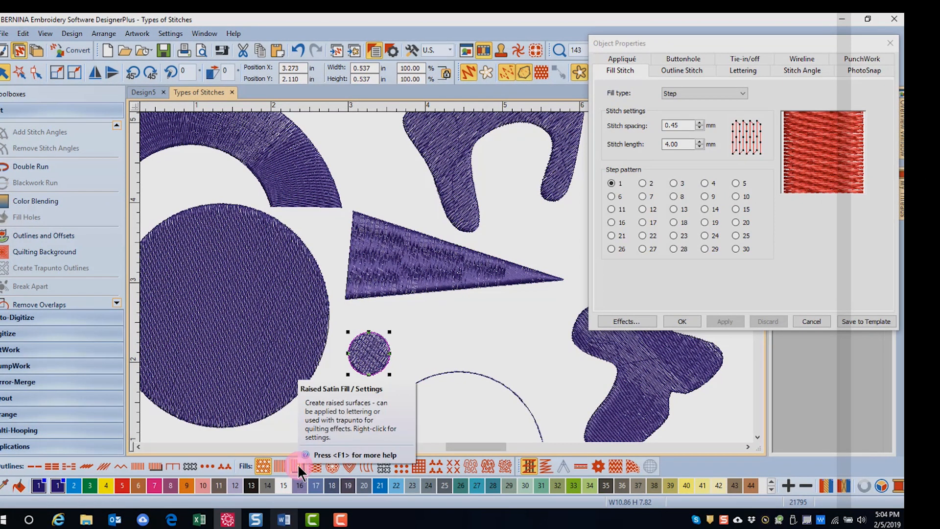
# - Convert the small circle to Raised Satin fill with automatic spacing
pyautogui.click(293, 466)
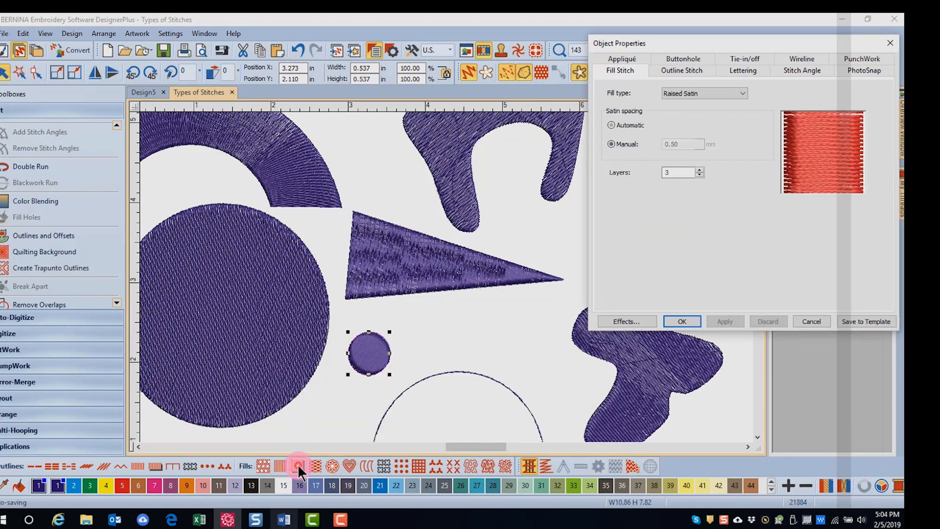
pyautogui.click(610, 125)
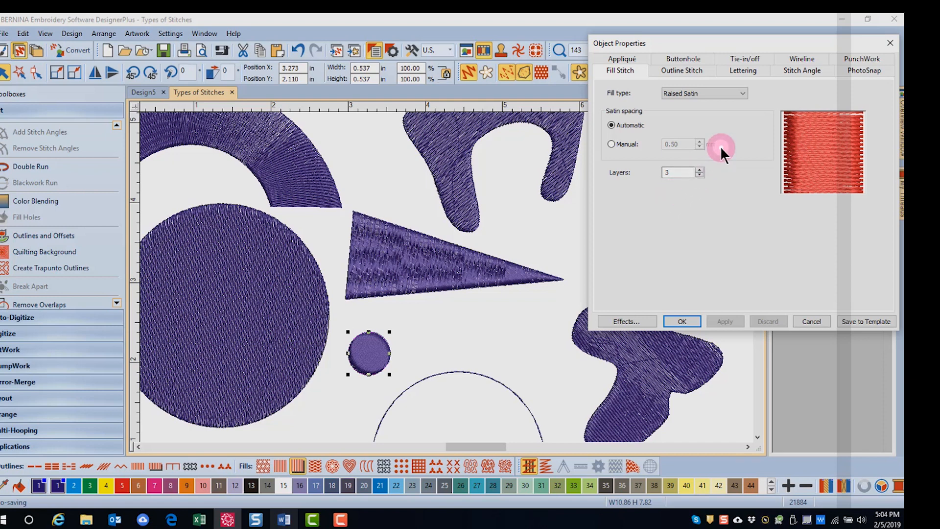
pyautogui.moveTo(668, 198)
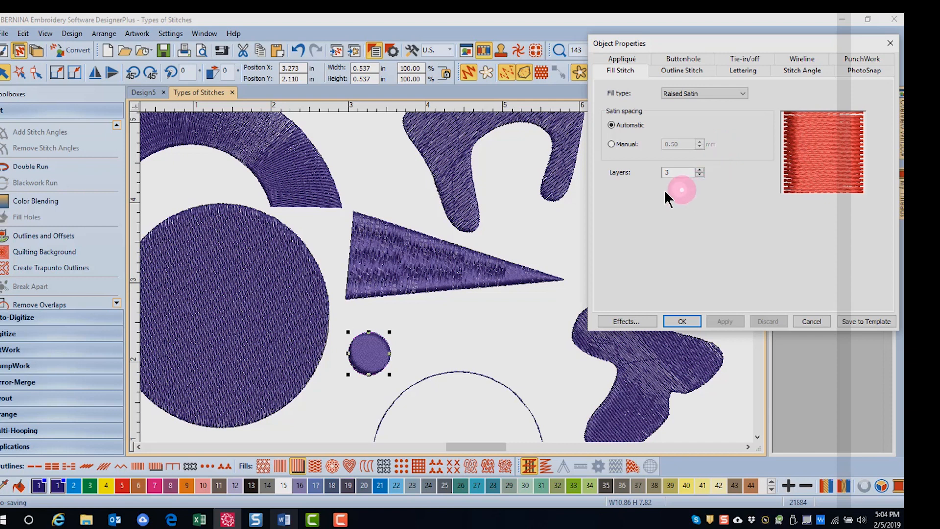
pyautogui.moveTo(679, 194)
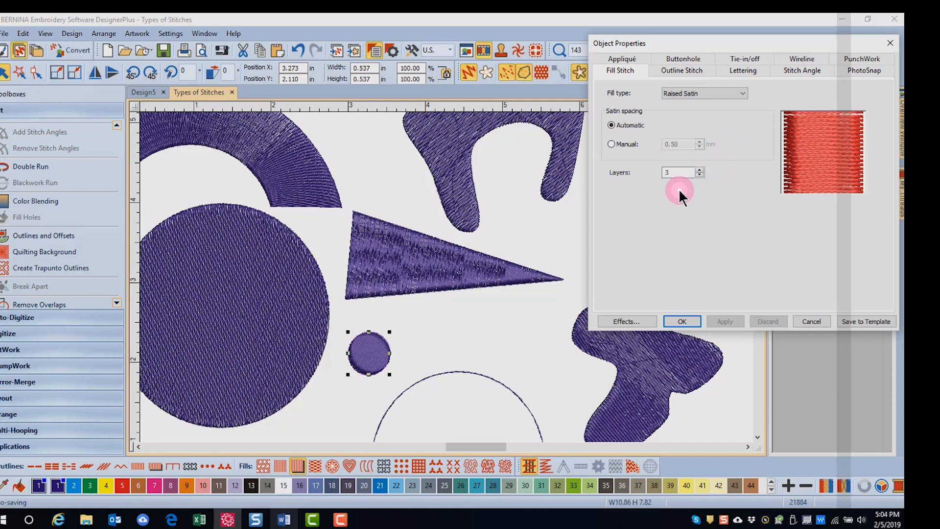